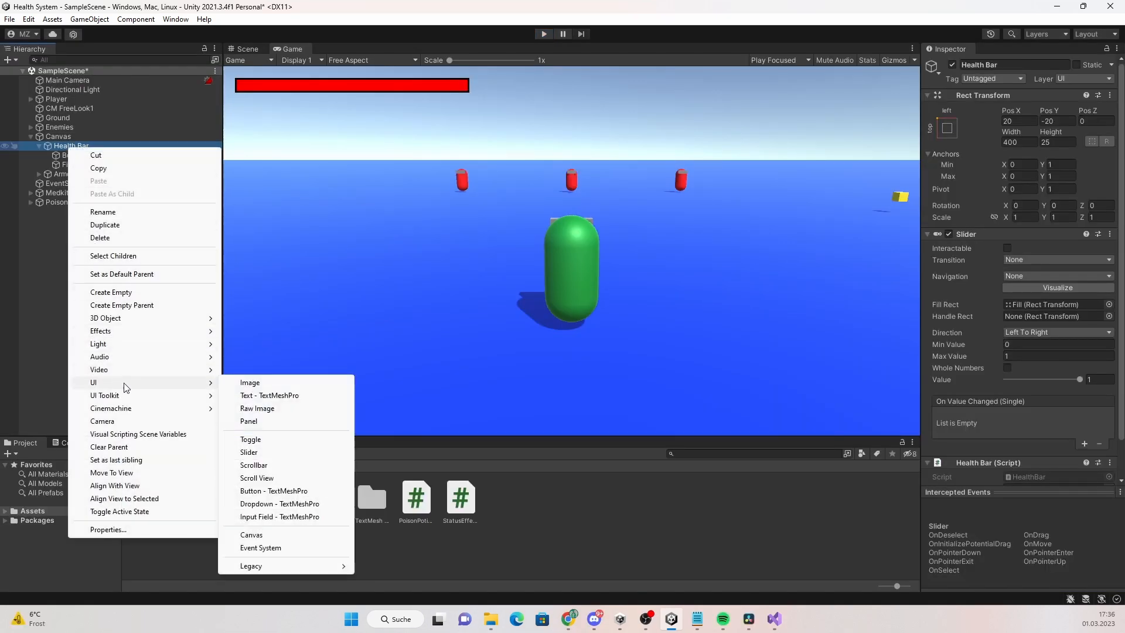
# Add a Text - TextMeshPro element under the Health Bar in the Hierarchy.
pyautogui.click(269, 395)
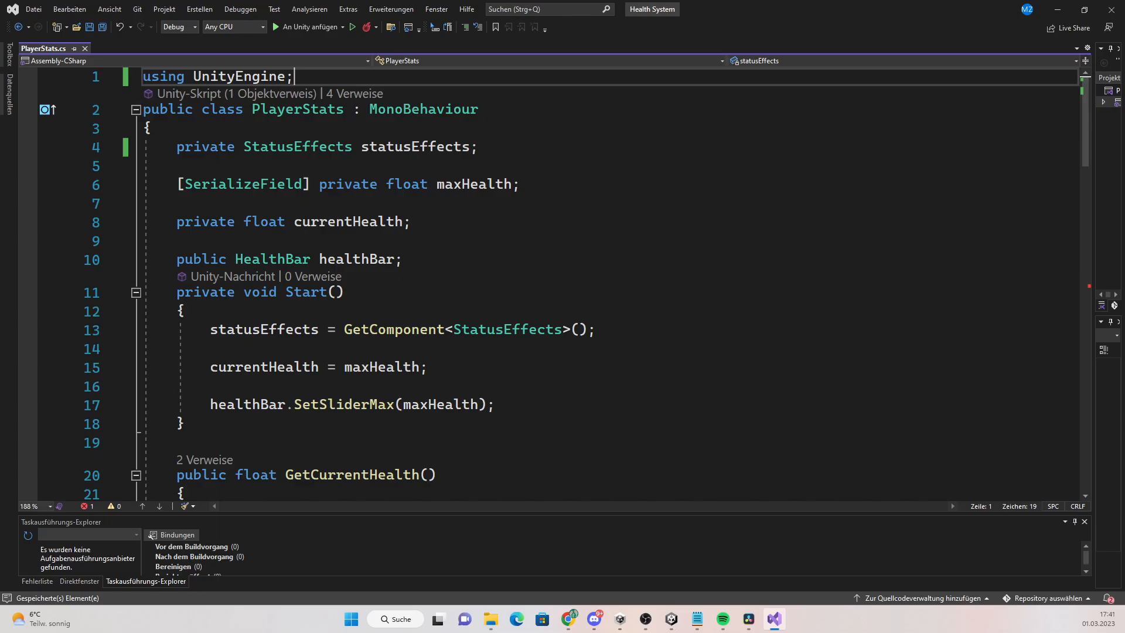
# Import TMPro in PlayerStats and declare public TextMeshProUGUI healthAmountText below maxHealth.
pyautogui.write('using TMPro;')
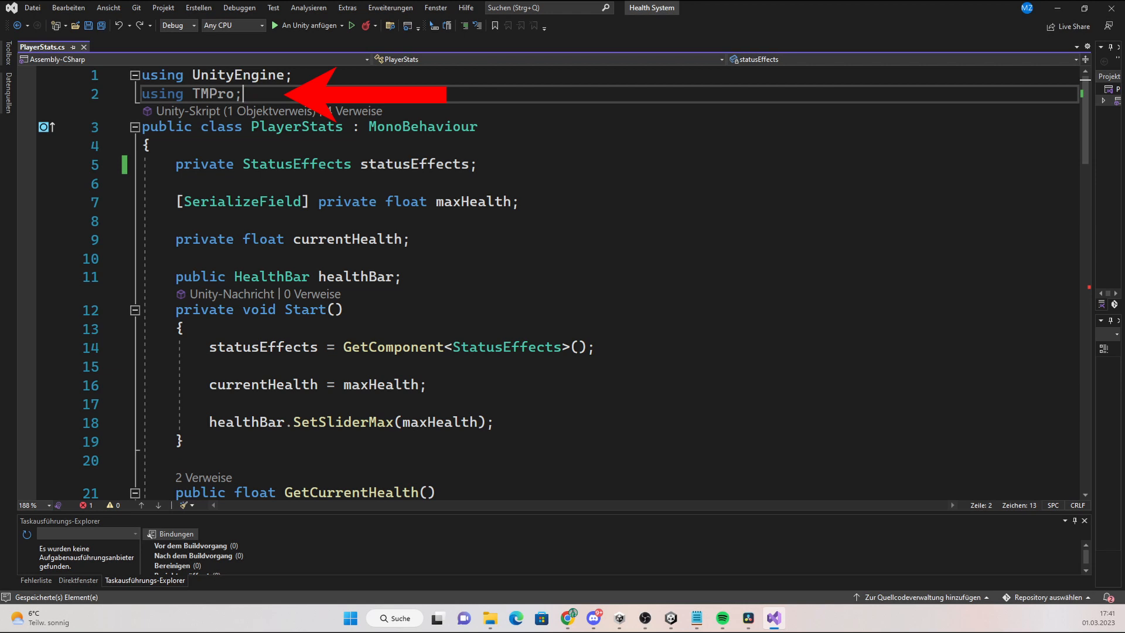
pyautogui.write('public TextMeshProUGUI healthAmountText;')
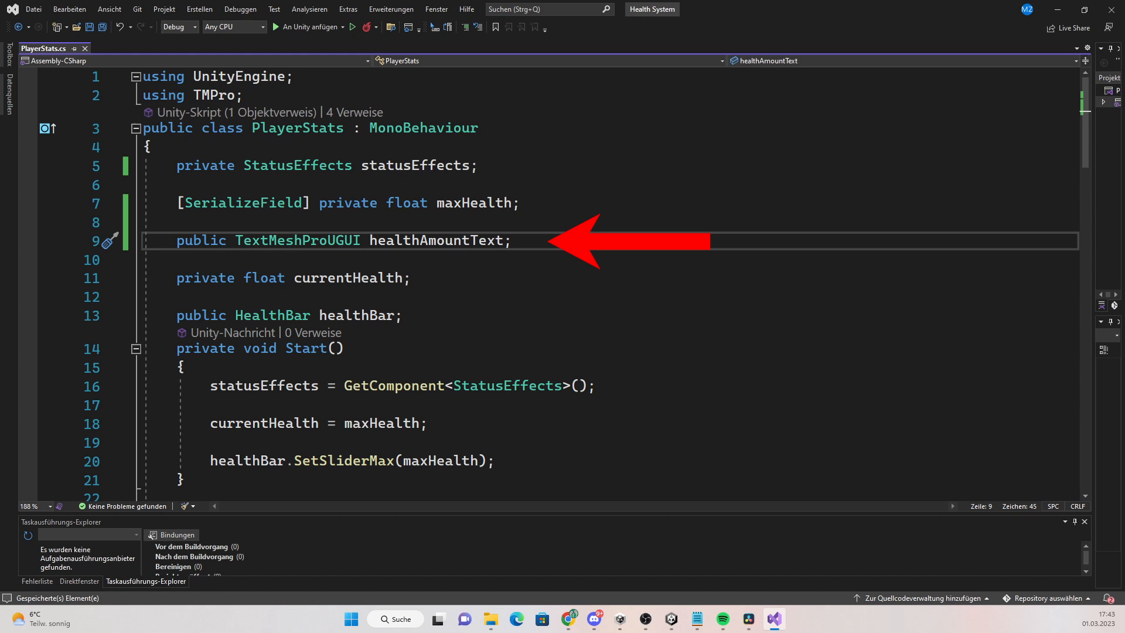
pyautogui.scroll(-3)
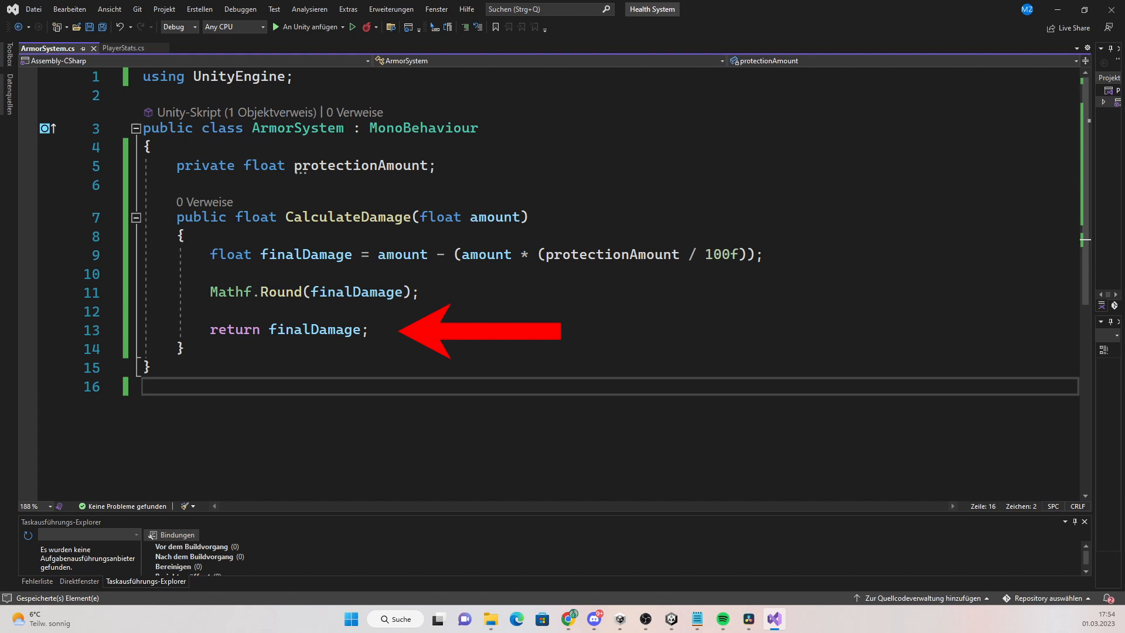
pyautogui.click(121, 48)
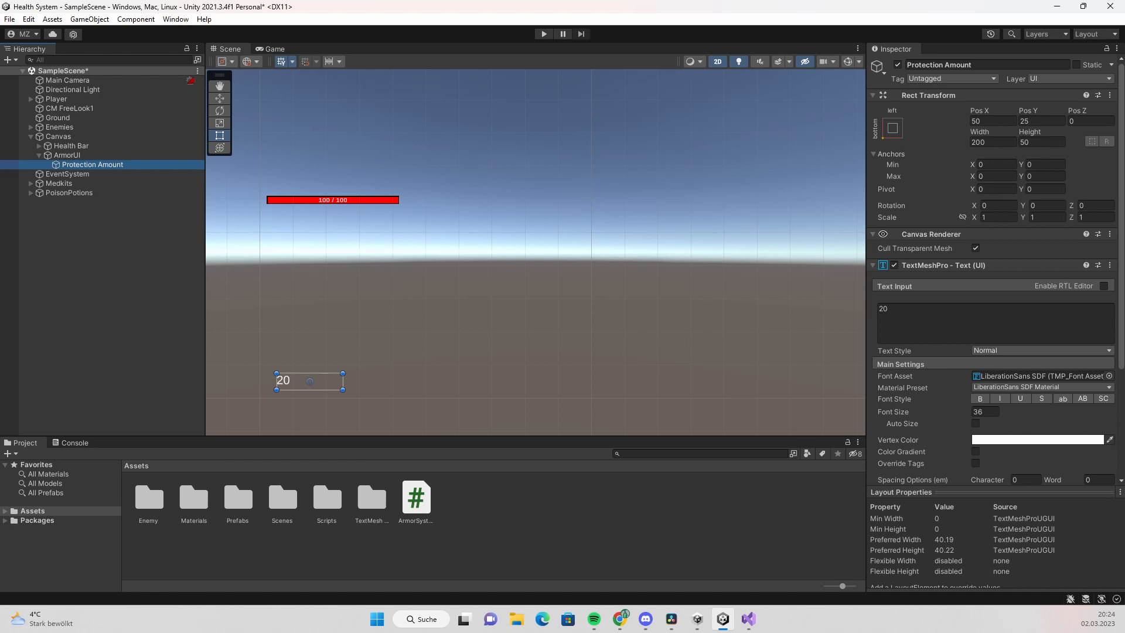
# Create ArmorUI with a bottom-left Protection Amount TextMeshPro showing 20.
pyautogui.click(747, 619)
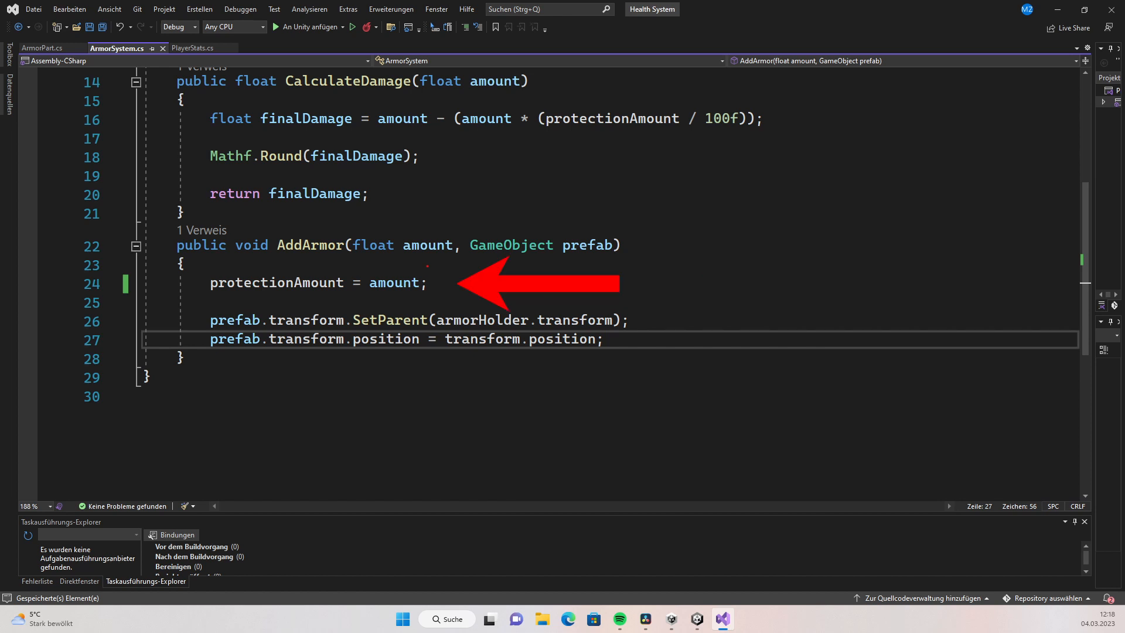
# Write AddArmor(float amount, GameObject prefab) setting protectionAmount and parenting the prefab to armorHolder.
pyautogui.click(708, 619)
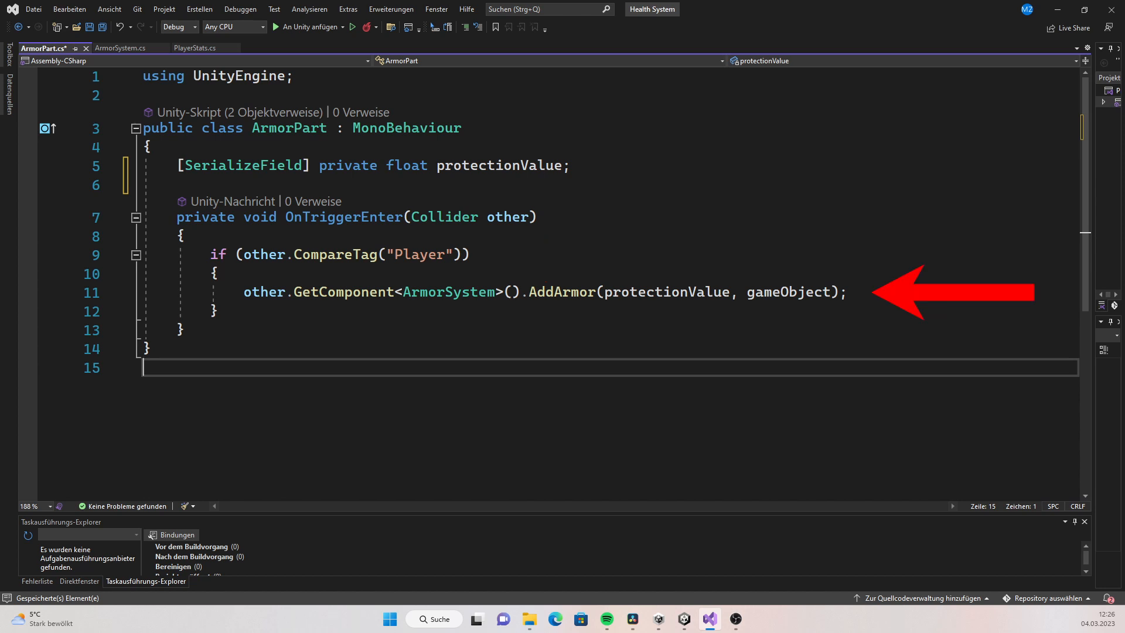
# Run Play mode to test the player picking up the armor piece.
pyautogui.click(708, 619)
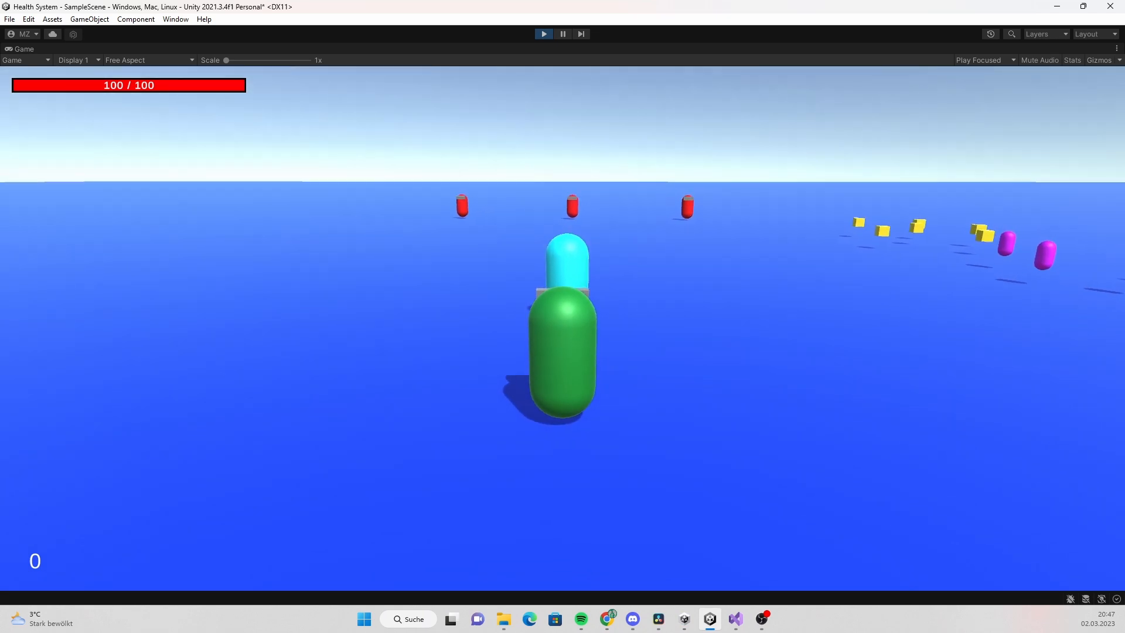